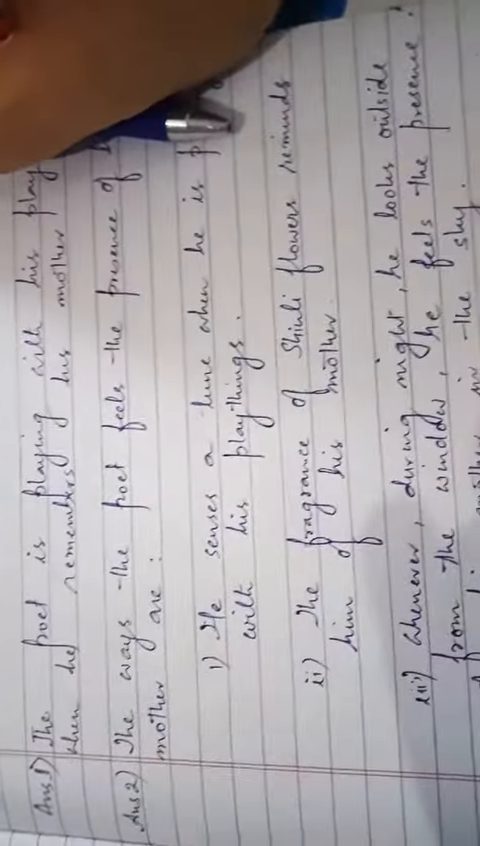
scroll("up", 3)
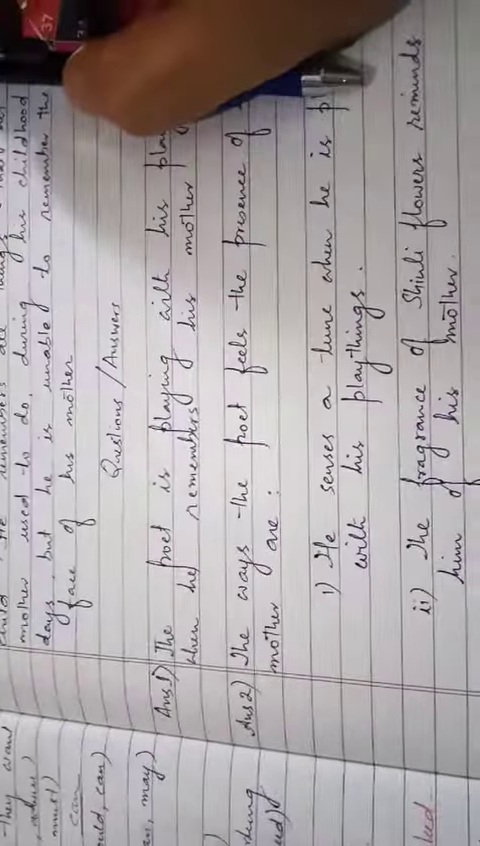